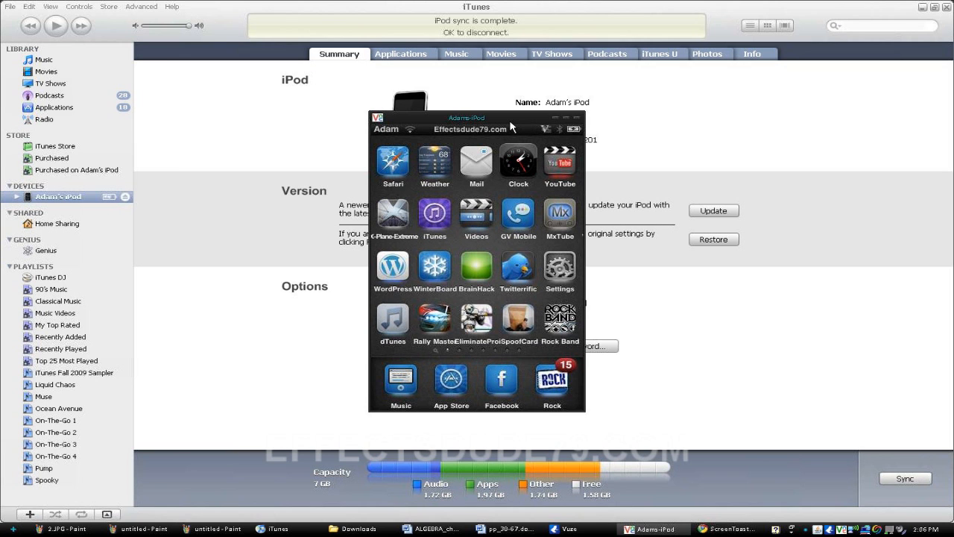
{"action": "mouse_move", "coordinate": [512, 127]}
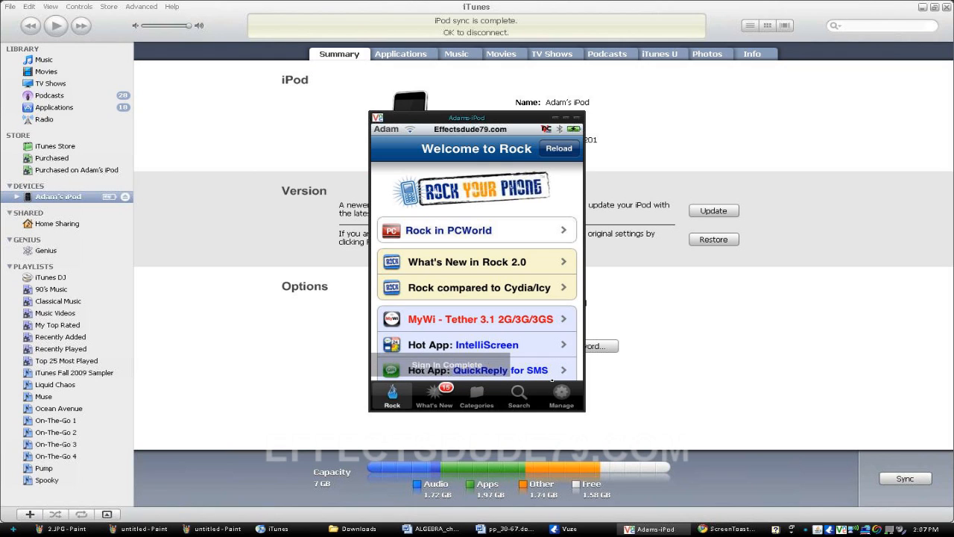
- Open the Rock app's search screen on the mirrored iPod
{"action": "left_click", "coordinate": [519, 395]}
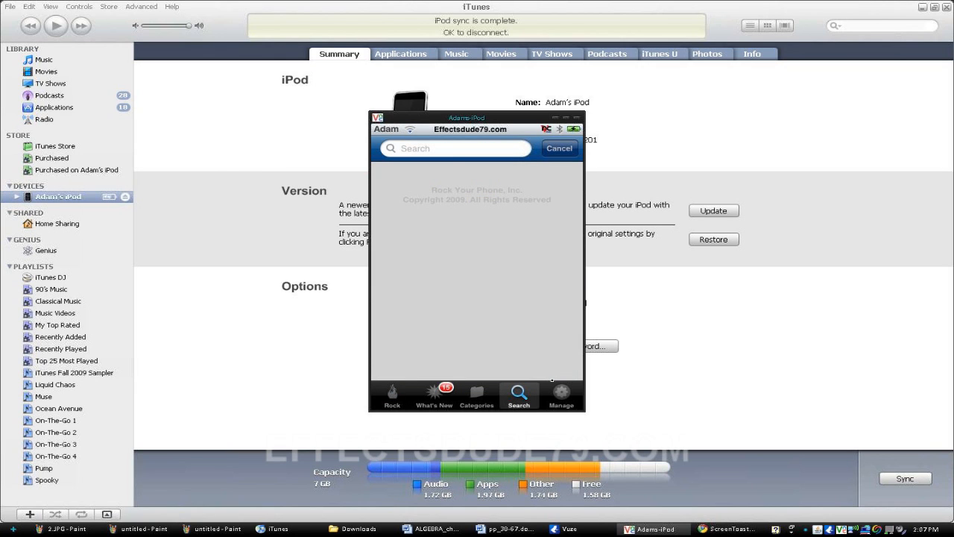
- Search Rock for 'apt' and run APT Backup to save the Cydia app list
{"action": "left_click", "coordinate": [455, 148]}
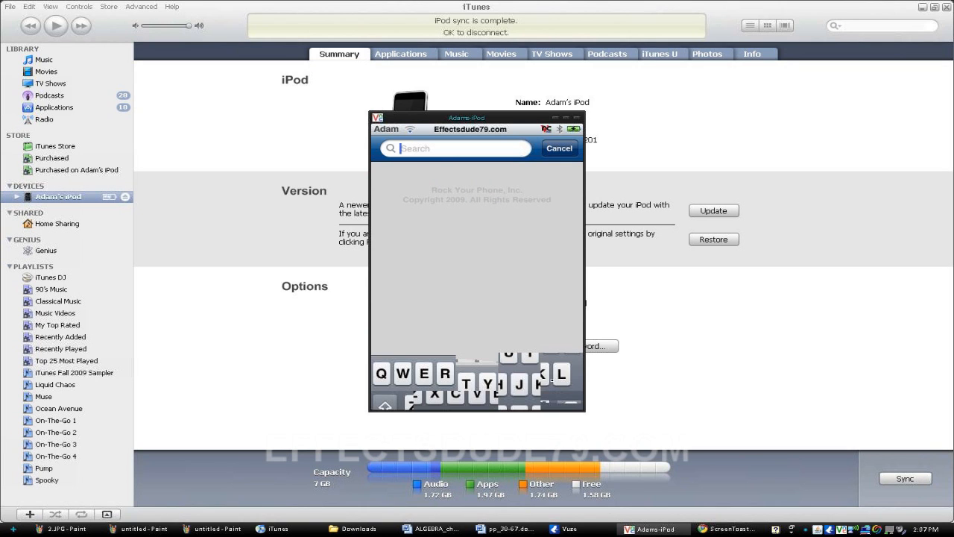
{"action": "type", "text": "ap"}
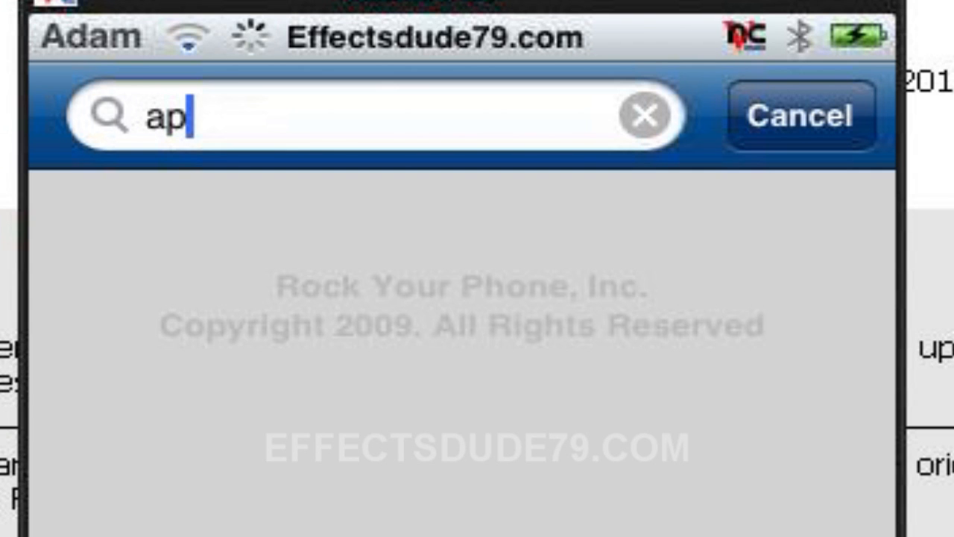
{"action": "type", "text": "t"}
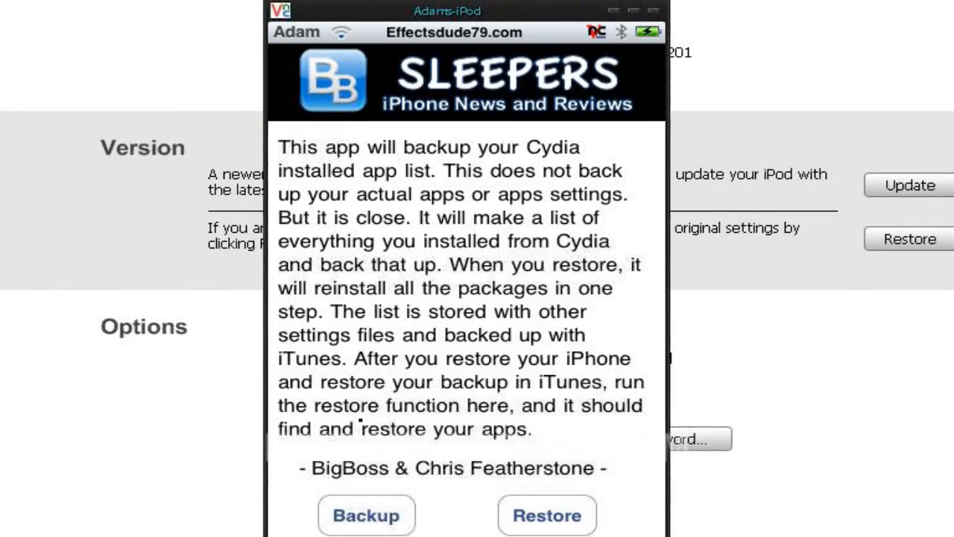
{"action": "left_click", "coordinate": [366, 515]}
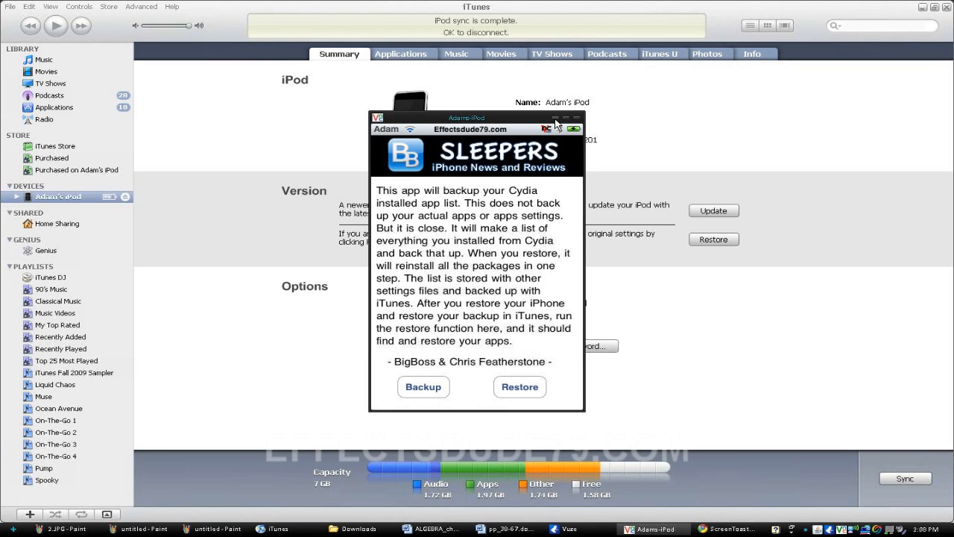
{"action": "mouse_move", "coordinate": [201, 280]}
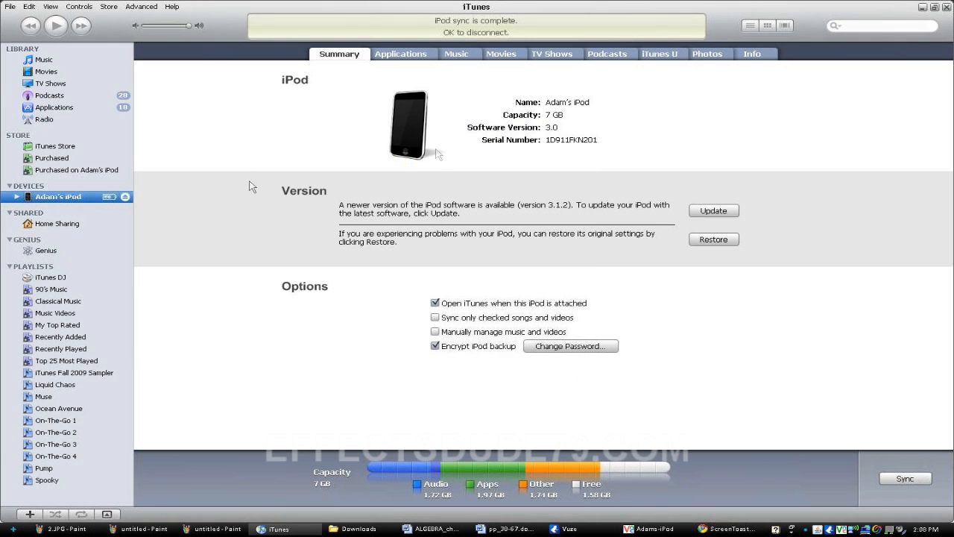
{"action": "mouse_move", "coordinate": [498, 81]}
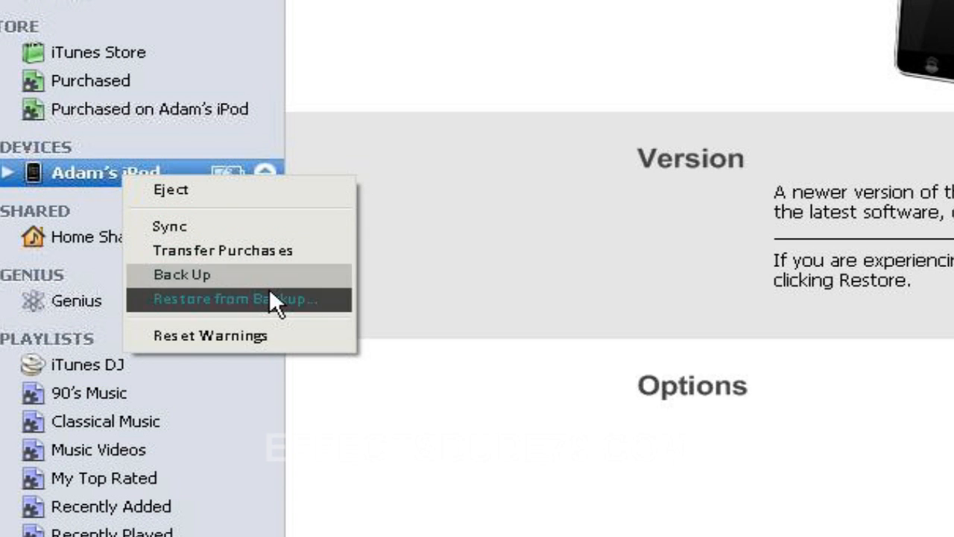
{"action": "mouse_move", "coordinate": [261, 287]}
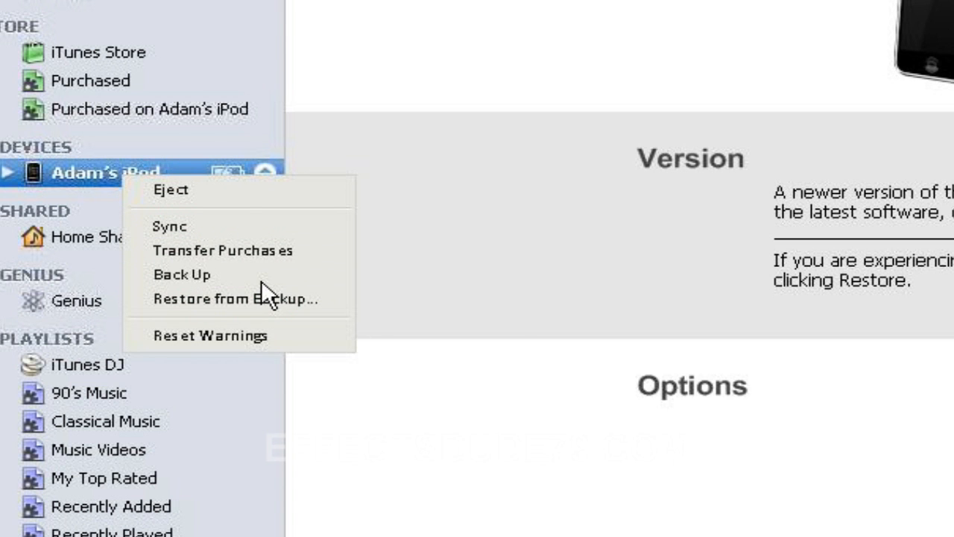
- Back up the iPod in iTunes, minimize the mirror window, and start the software update
{"action": "left_click", "coordinate": [182, 274]}
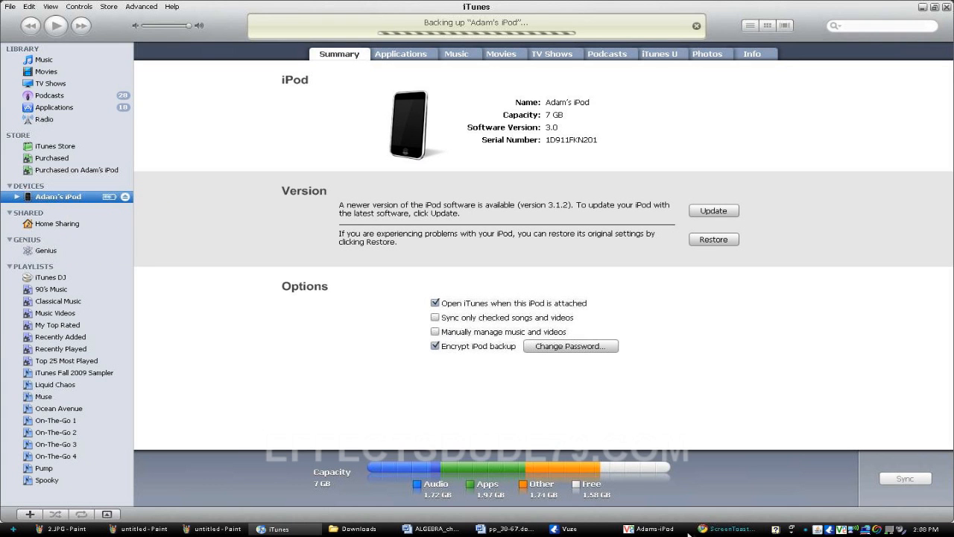
{"action": "left_click", "coordinate": [651, 529]}
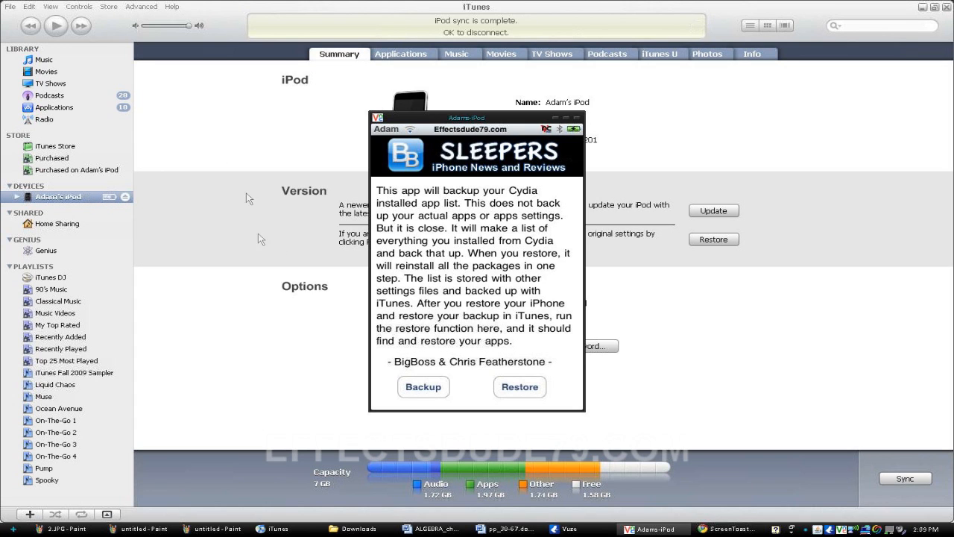
{"action": "mouse_move", "coordinate": [555, 120]}
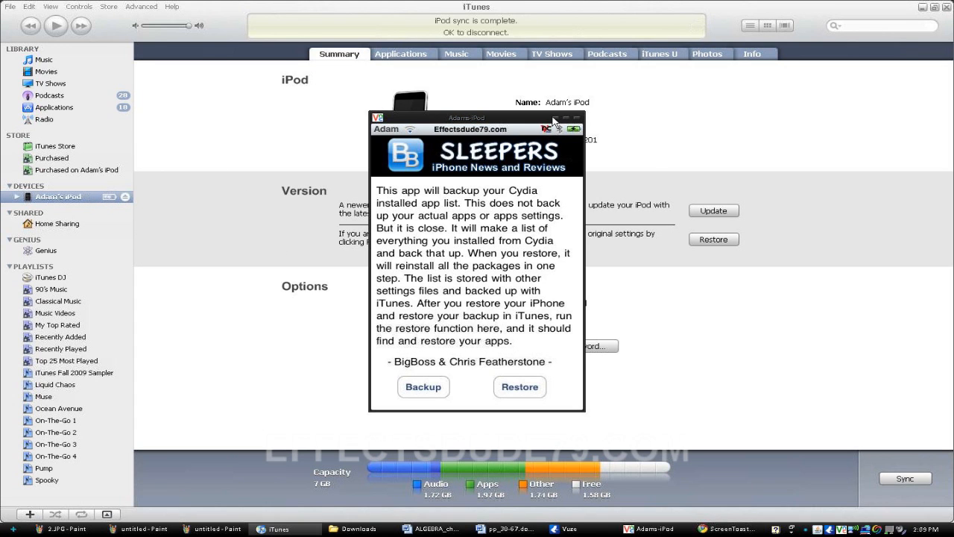
{"action": "left_click", "coordinate": [555, 119]}
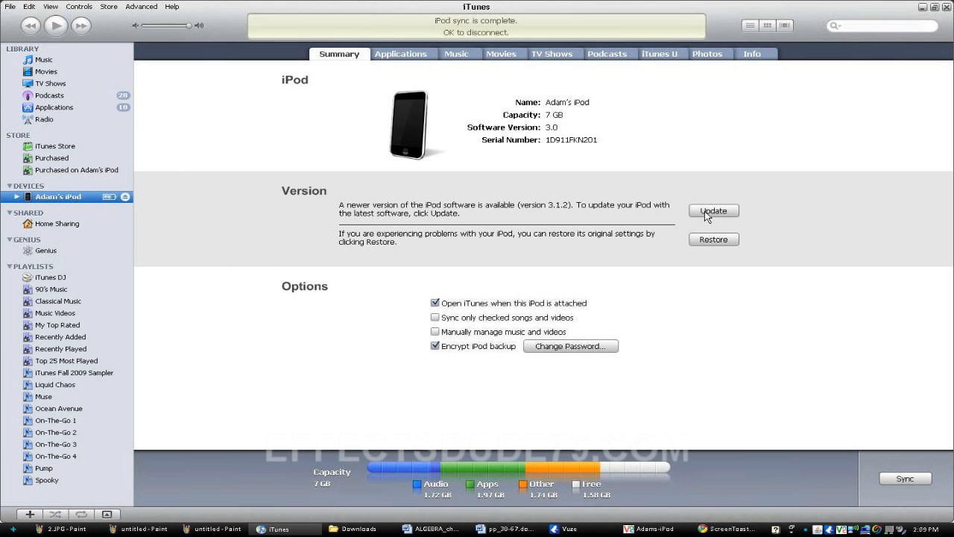
{"action": "left_click", "coordinate": [713, 211]}
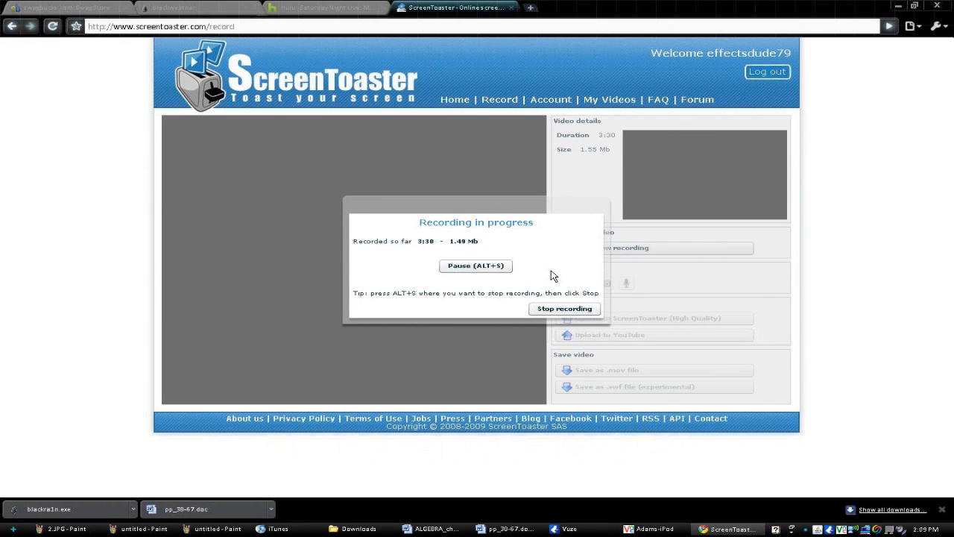
- Switch to the Chrome tab showing blackra1n.com
{"action": "left_click", "coordinate": [475, 266]}
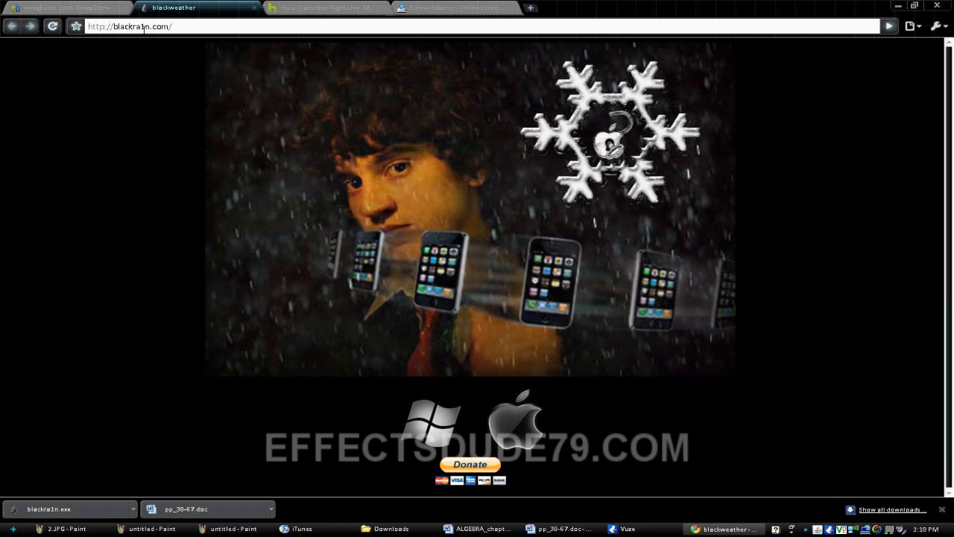
{"action": "mouse_move", "coordinate": [131, 440]}
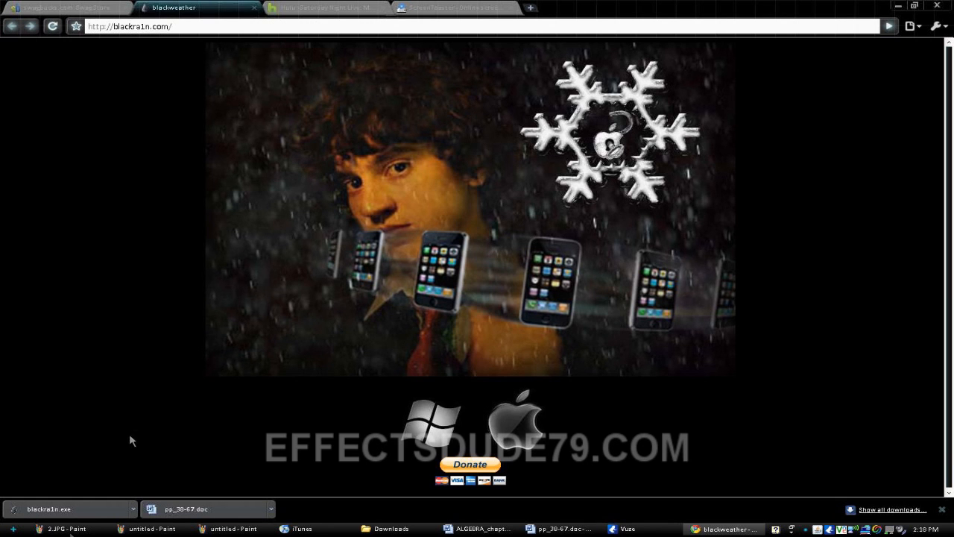
{"action": "mouse_move", "coordinate": [388, 440]}
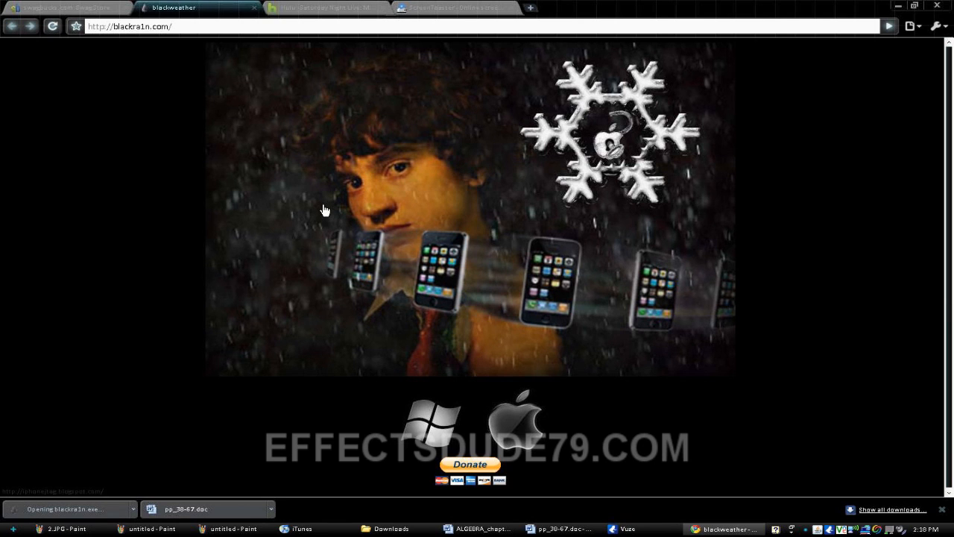
- Run blackra1n.exe, jailbreak the iPod, and dismiss the completion message
{"action": "left_click", "coordinate": [68, 508]}
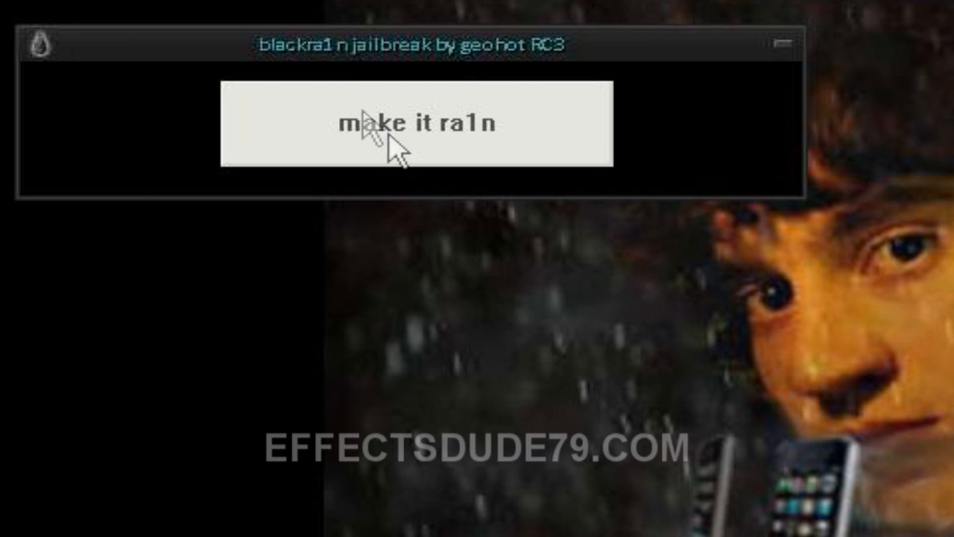
{"action": "left_click", "coordinate": [416, 123]}
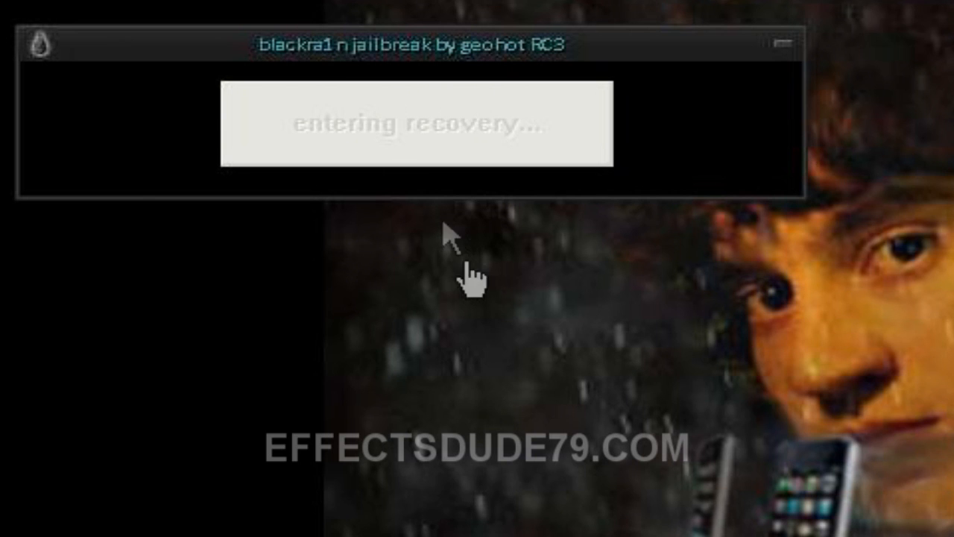
{"action": "mouse_move", "coordinate": [7, 313]}
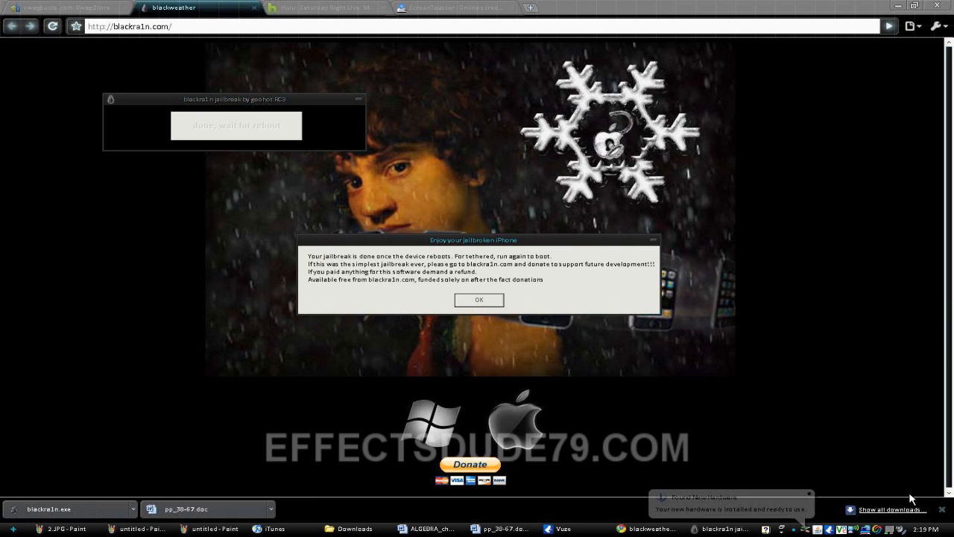
{"action": "mouse_move", "coordinate": [772, 401]}
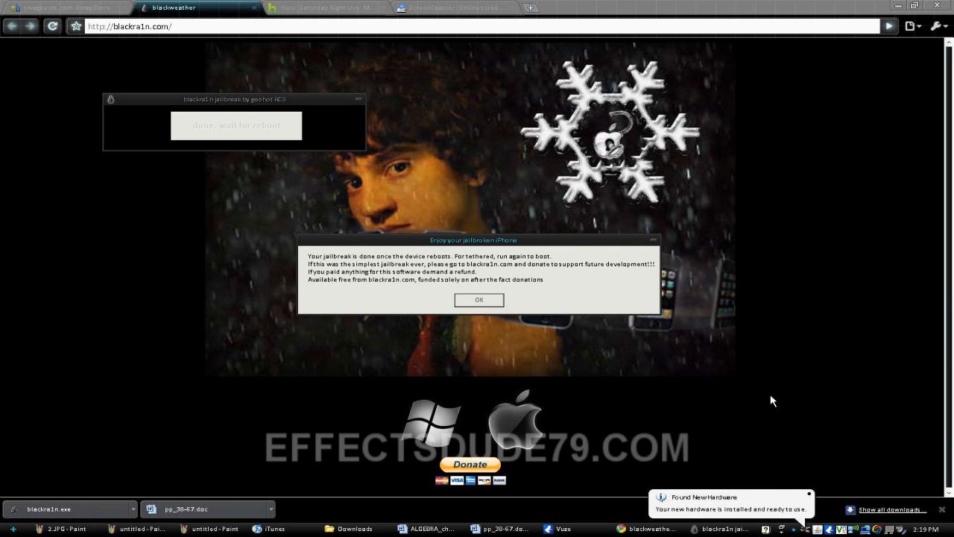
{"action": "mouse_move", "coordinate": [445, 192]}
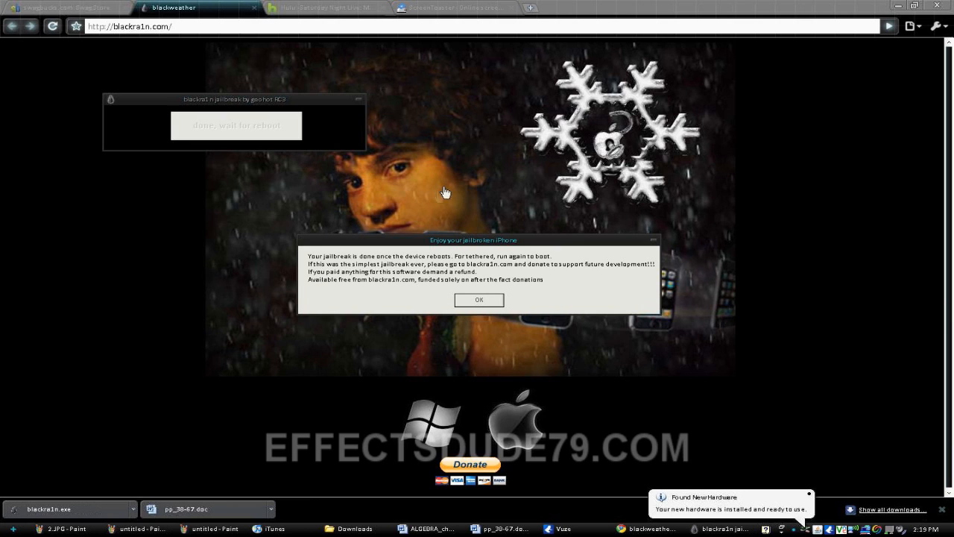
{"action": "mouse_move", "coordinate": [407, 270]}
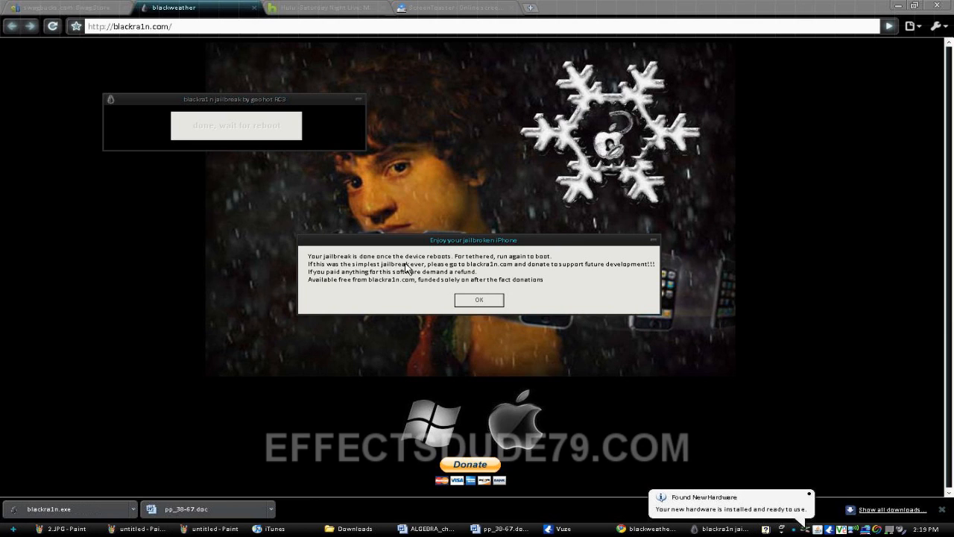
{"action": "mouse_move", "coordinate": [454, 283]}
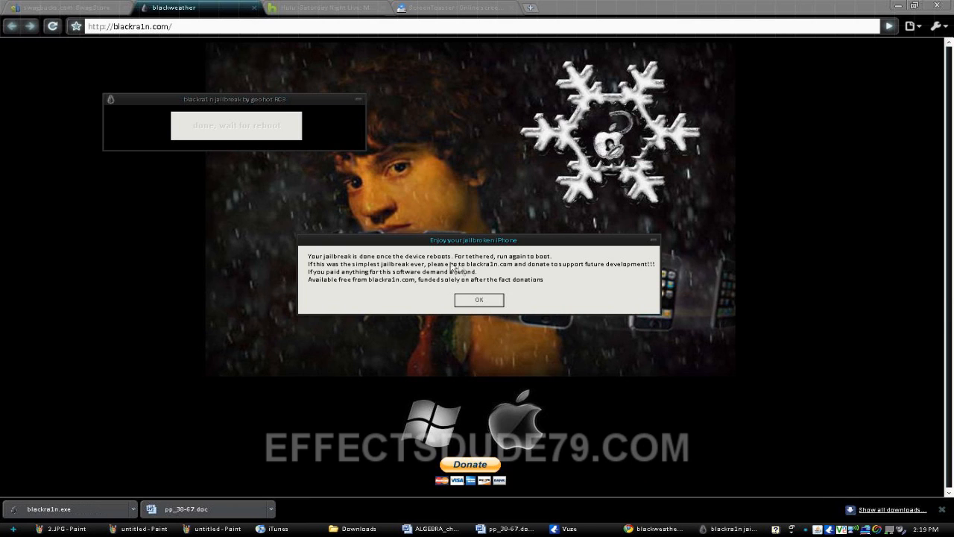
{"action": "mouse_move", "coordinate": [455, 279]}
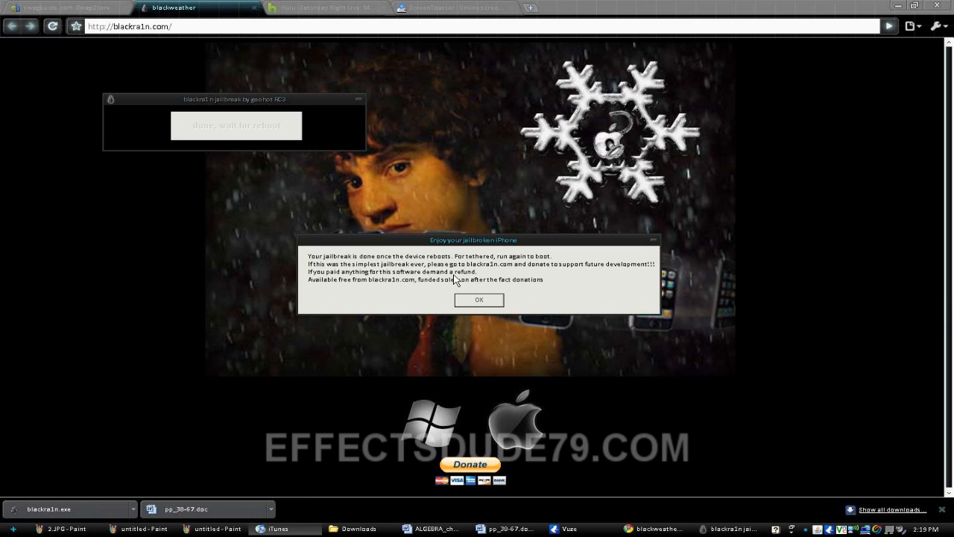
{"action": "mouse_move", "coordinate": [402, 294]}
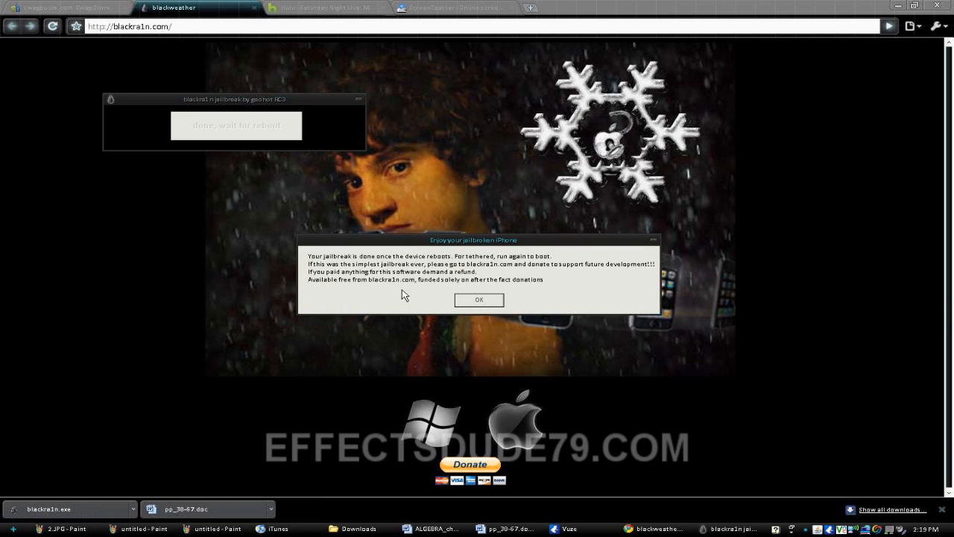
{"action": "left_click", "coordinate": [478, 300]}
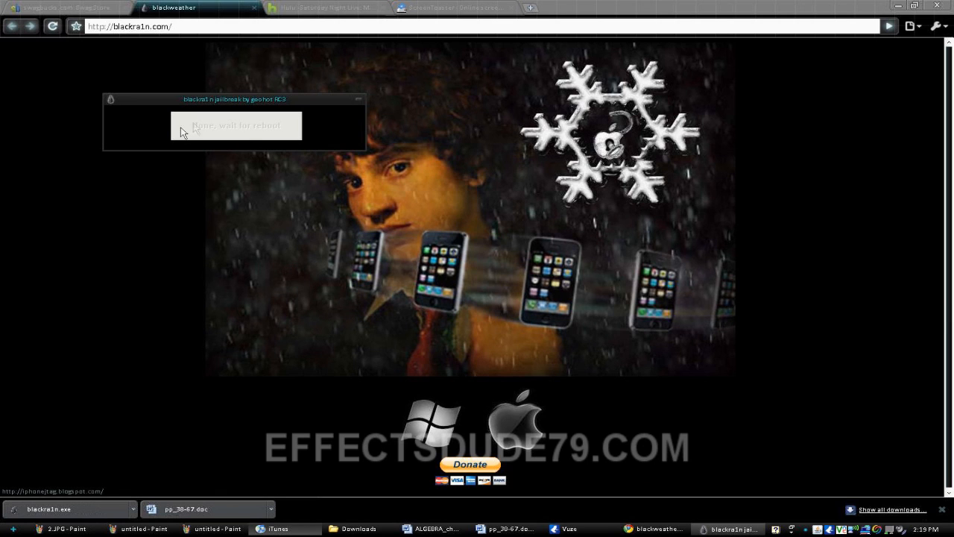
{"action": "mouse_move", "coordinate": [277, 267]}
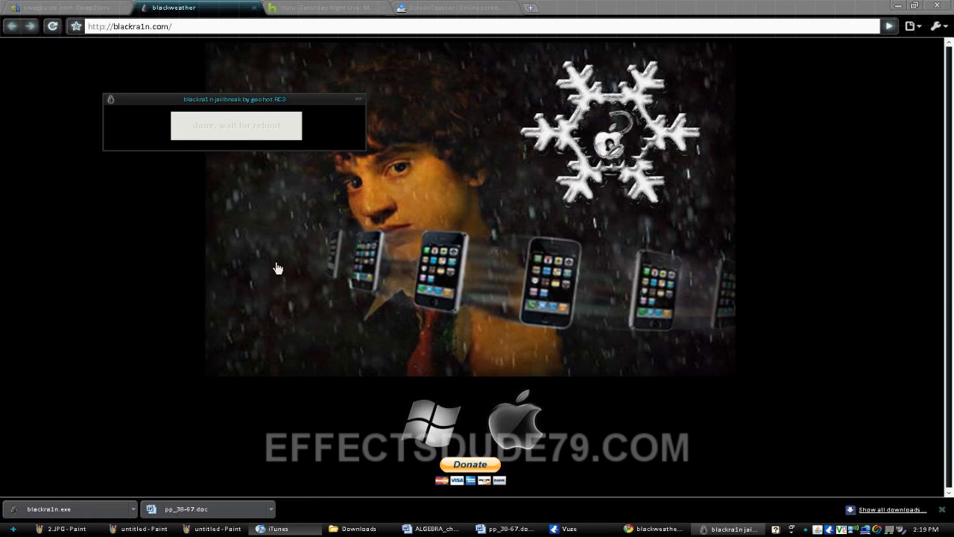
{"action": "mouse_move", "coordinate": [98, 230]}
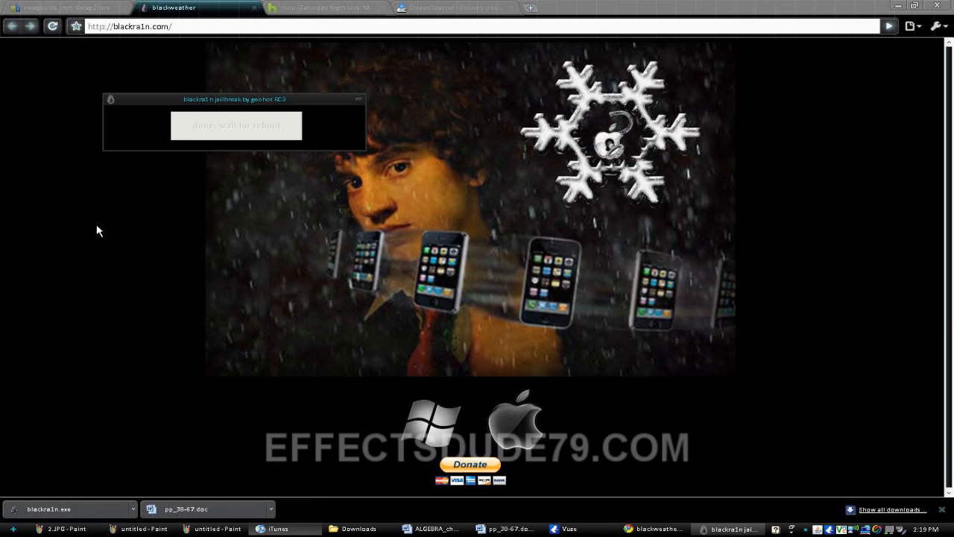
{"action": "mouse_move", "coordinate": [447, 301]}
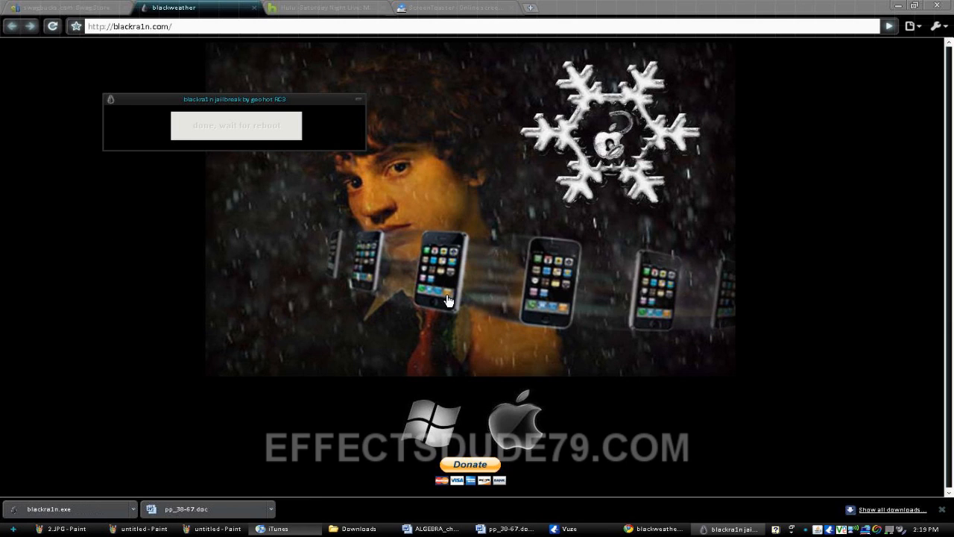
{"action": "mouse_move", "coordinate": [197, 245]}
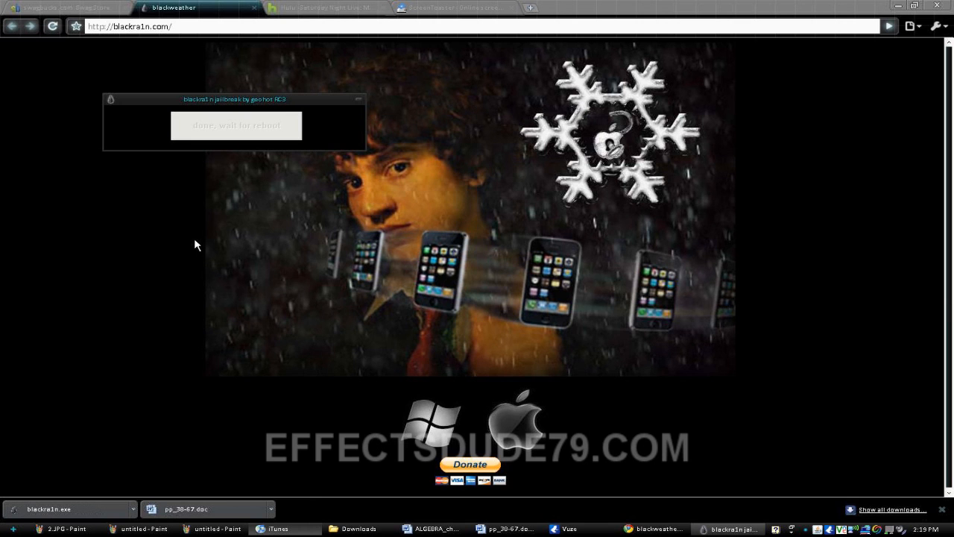
- Browse the iPod touch Fans forum index, glancing at WebmasterWorld, while the iPod reboots
{"action": "left_click", "coordinate": [581, 8]}
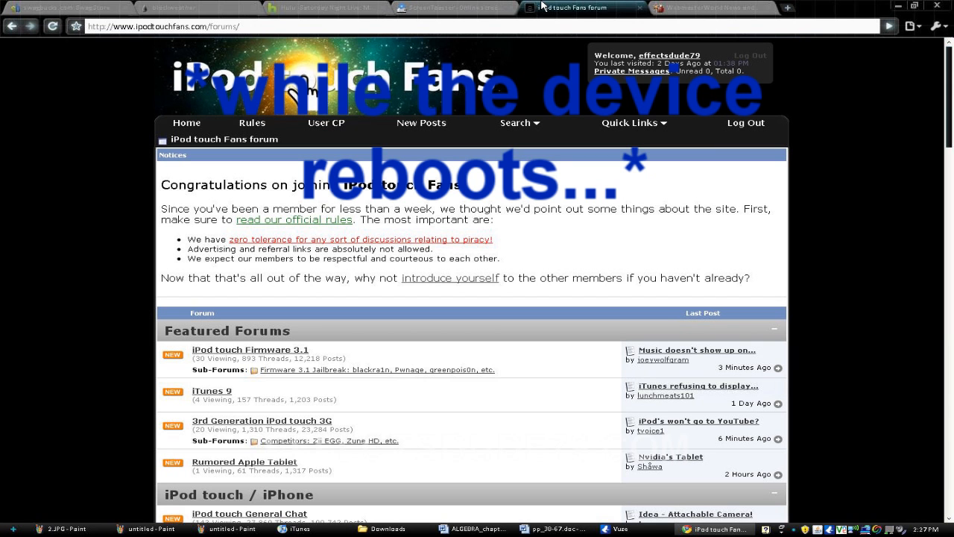
{"action": "mouse_move", "coordinate": [587, 79]}
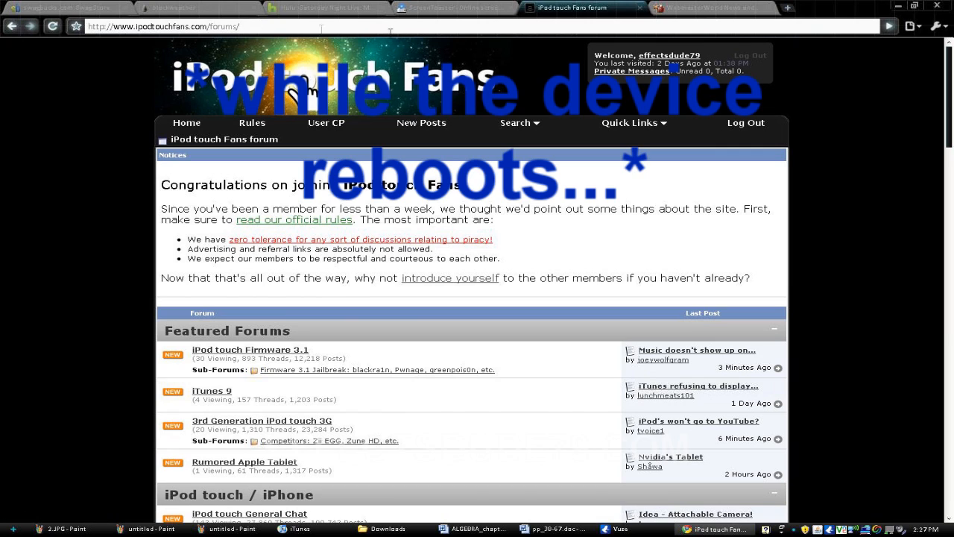
{"action": "mouse_move", "coordinate": [641, 97]}
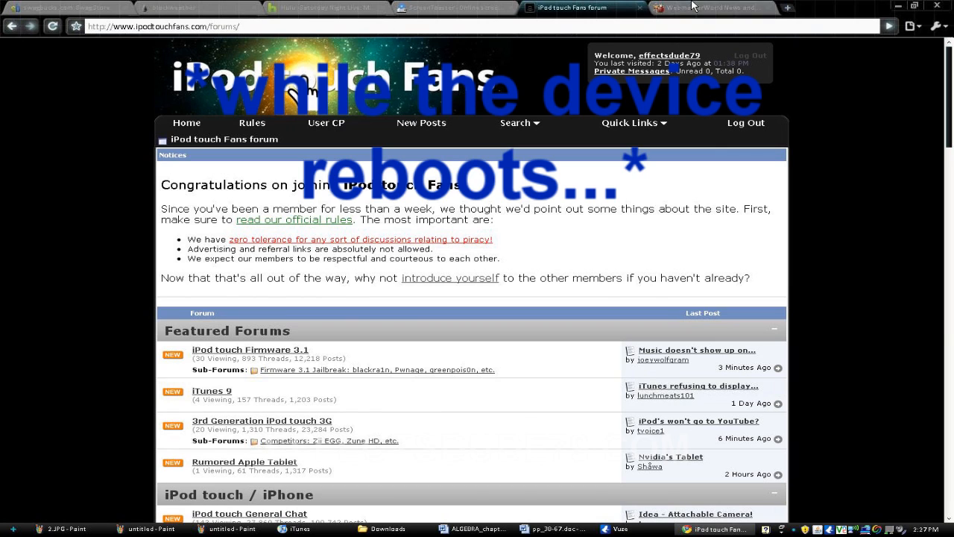
{"action": "left_click", "coordinate": [708, 8]}
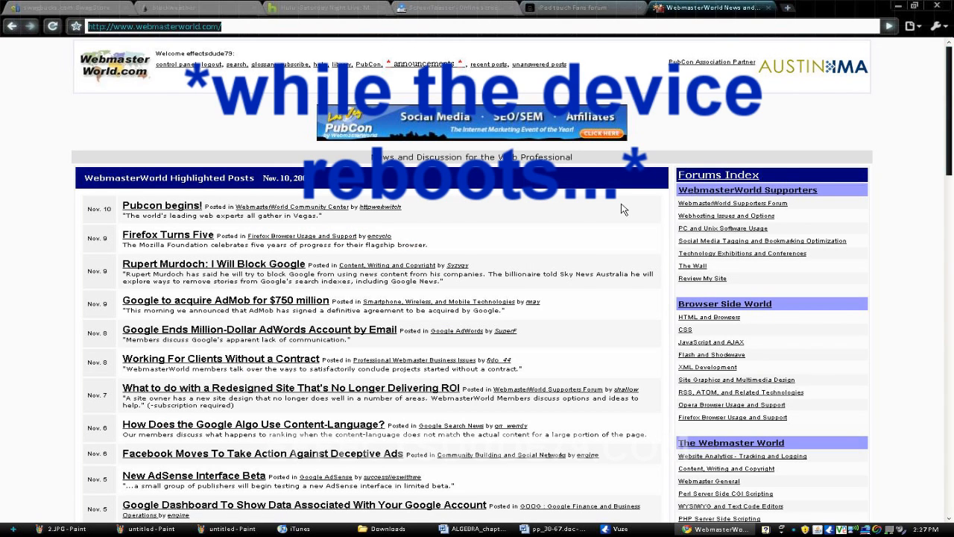
{"action": "left_click", "coordinate": [581, 7]}
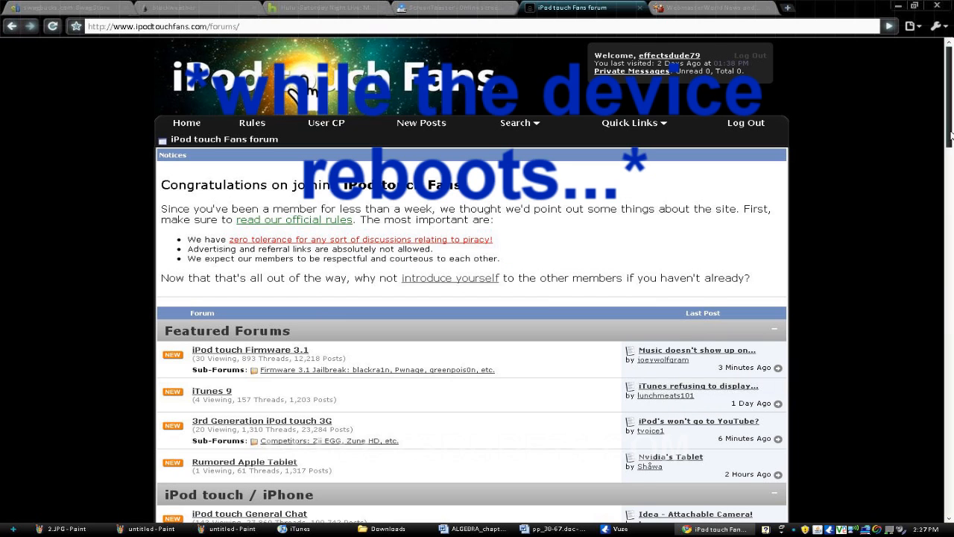
{"action": "scroll", "scroll_direction": "down", "scroll_amount": 3}
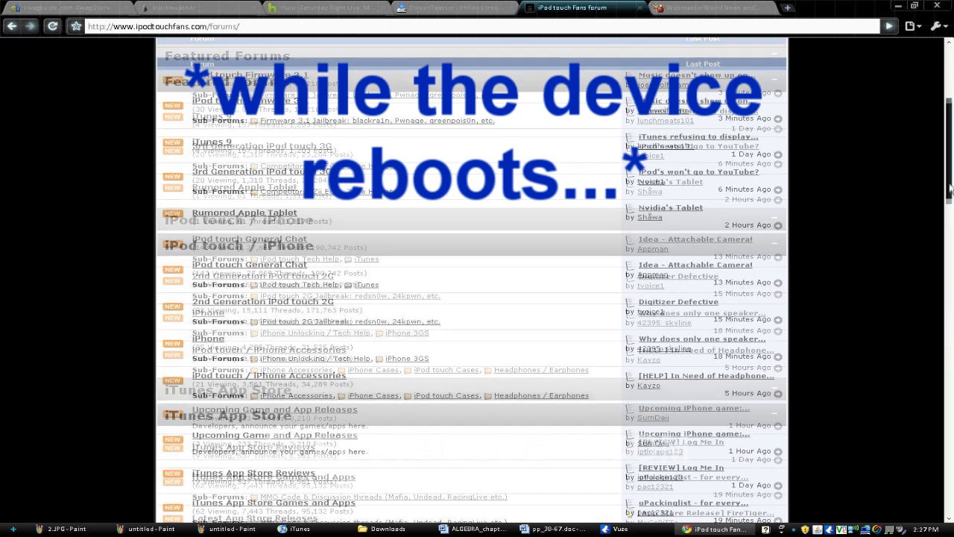
{"action": "scroll", "scroll_direction": "up", "scroll_amount": 3}
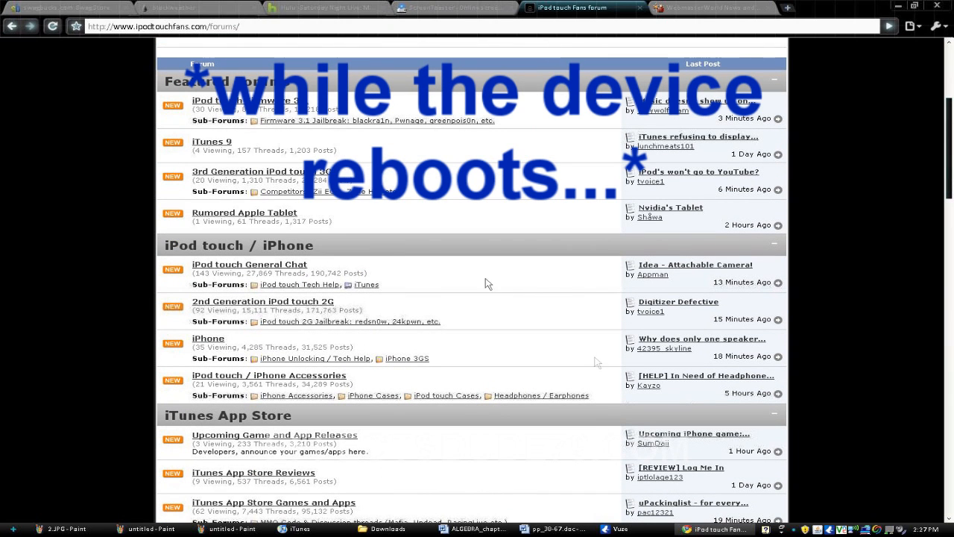
{"action": "mouse_move", "coordinate": [596, 361]}
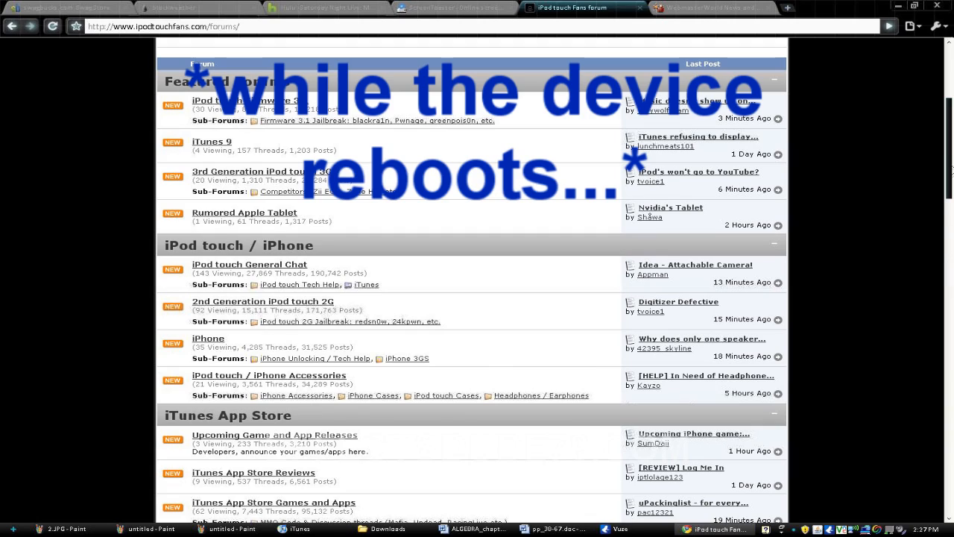
{"action": "scroll", "scroll_direction": "down", "scroll_amount": 3}
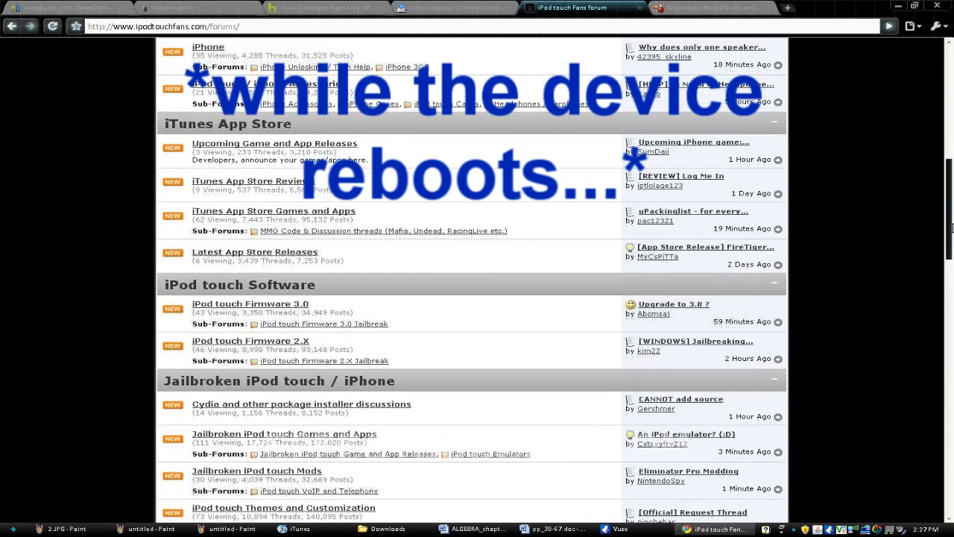
{"action": "scroll", "scroll_direction": "up", "scroll_amount": 3}
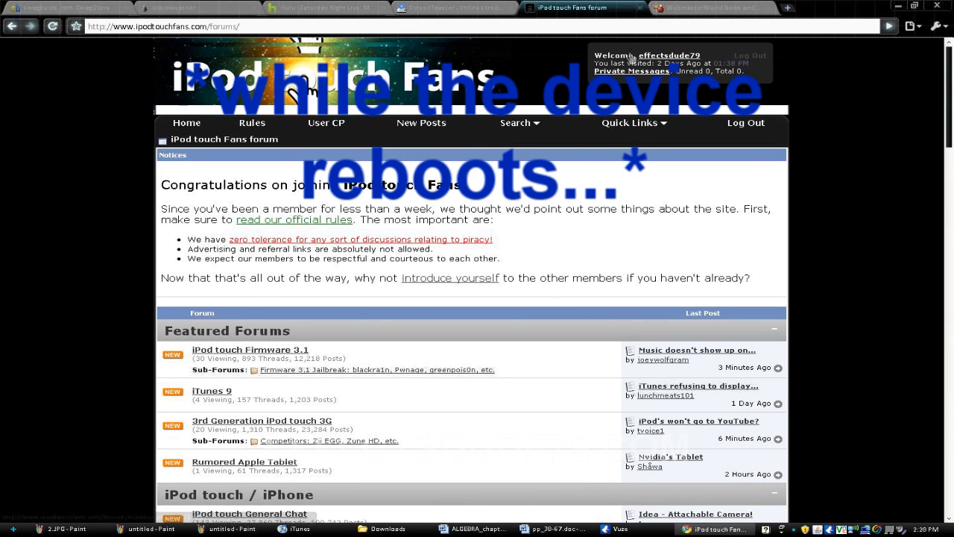
{"action": "mouse_move", "coordinate": [432, 105]}
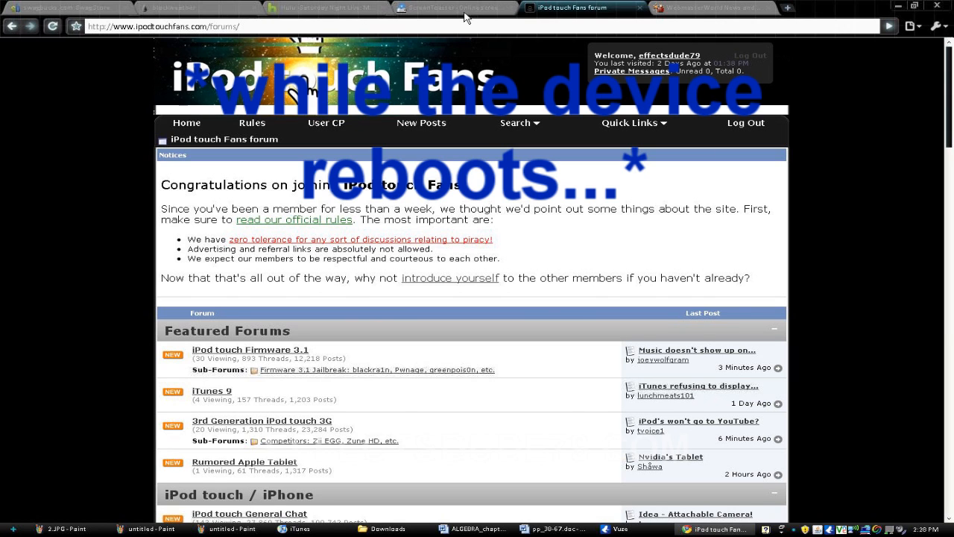
{"action": "left_click", "coordinate": [277, 528]}
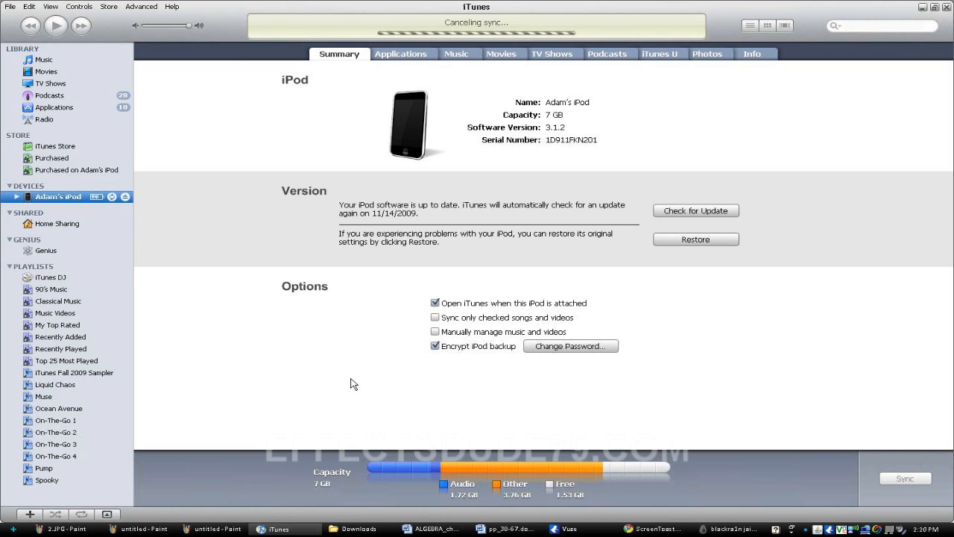
{"action": "mouse_move", "coordinate": [514, 366]}
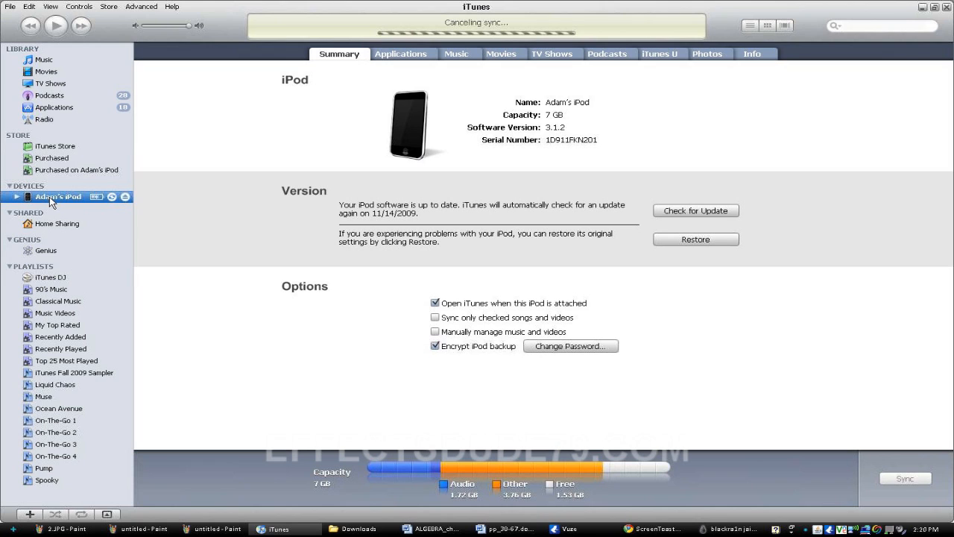
- Open the iPod's context menu in the iTunes Devices list
{"action": "right_click", "coordinate": [58, 196]}
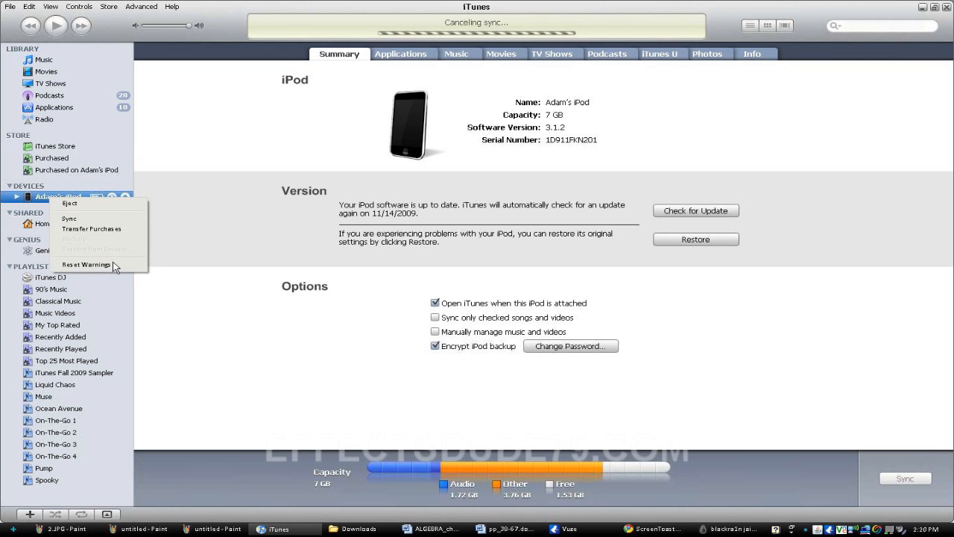
{"action": "mouse_move", "coordinate": [97, 249]}
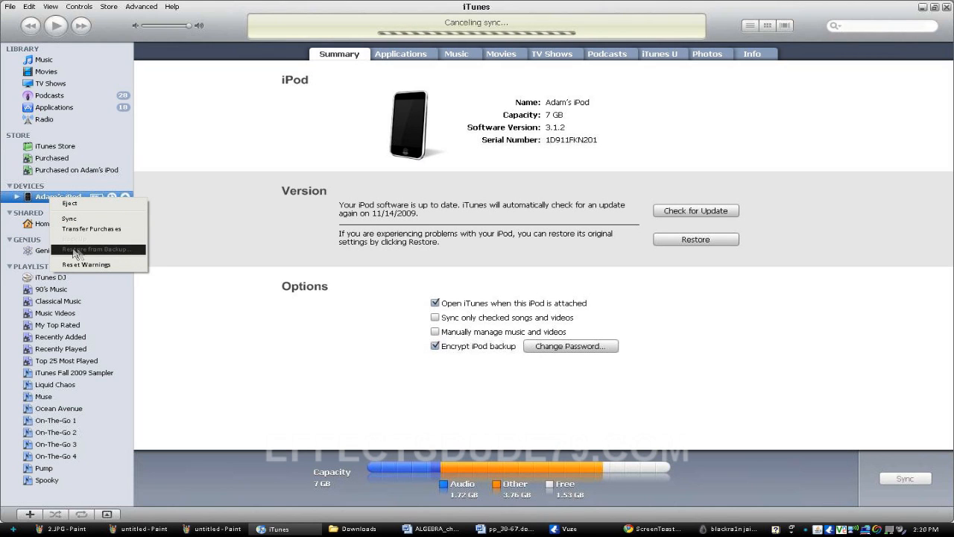
{"action": "mouse_move", "coordinate": [97, 254]}
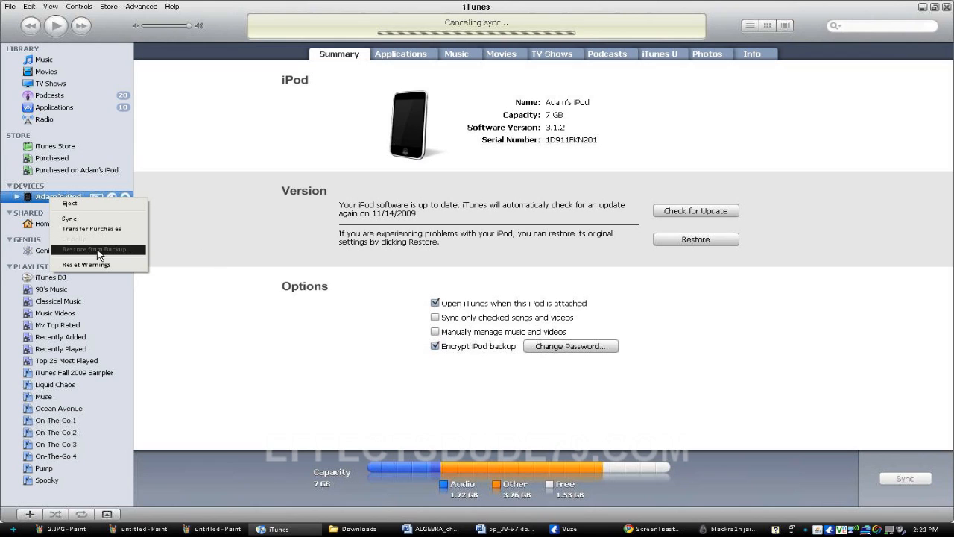